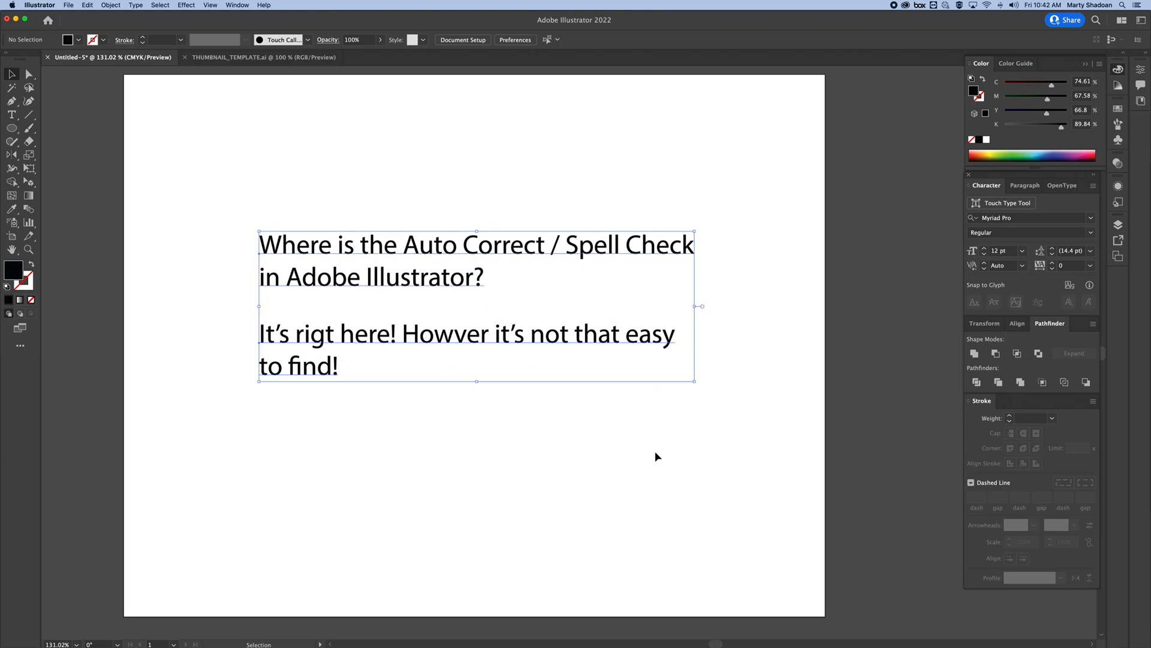
Step: Deselect the text block and enable Auto Spell Check from the Edit > Spelling menu
left_click(268, 124)
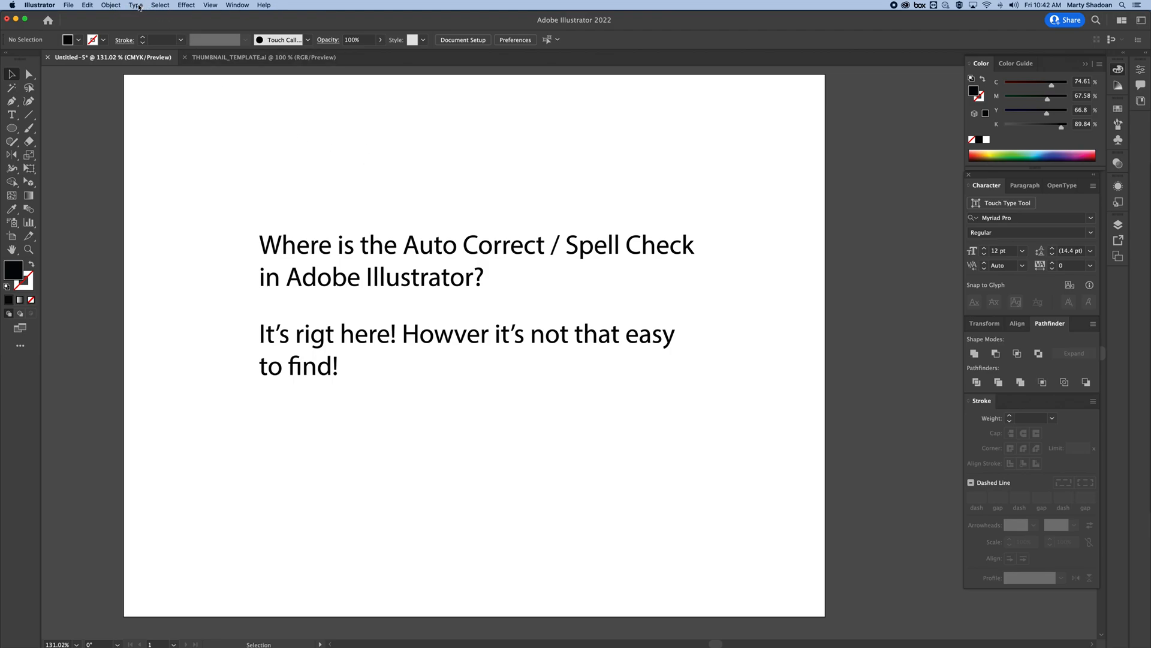
left_click(86, 5)
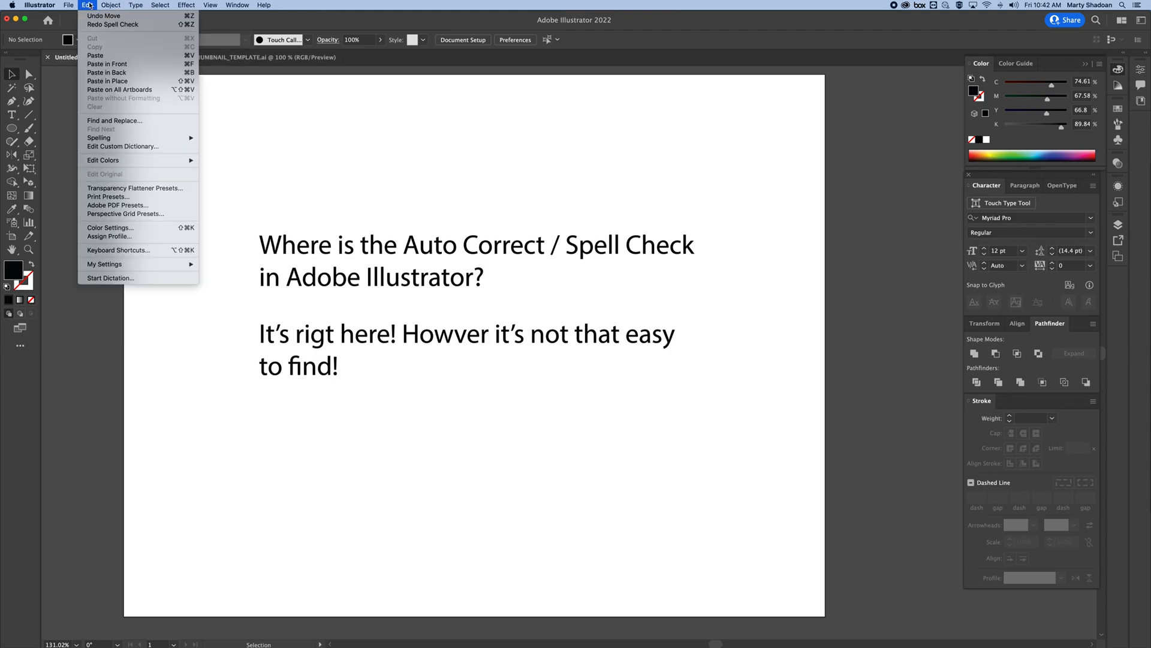
mouse_move(99, 138)
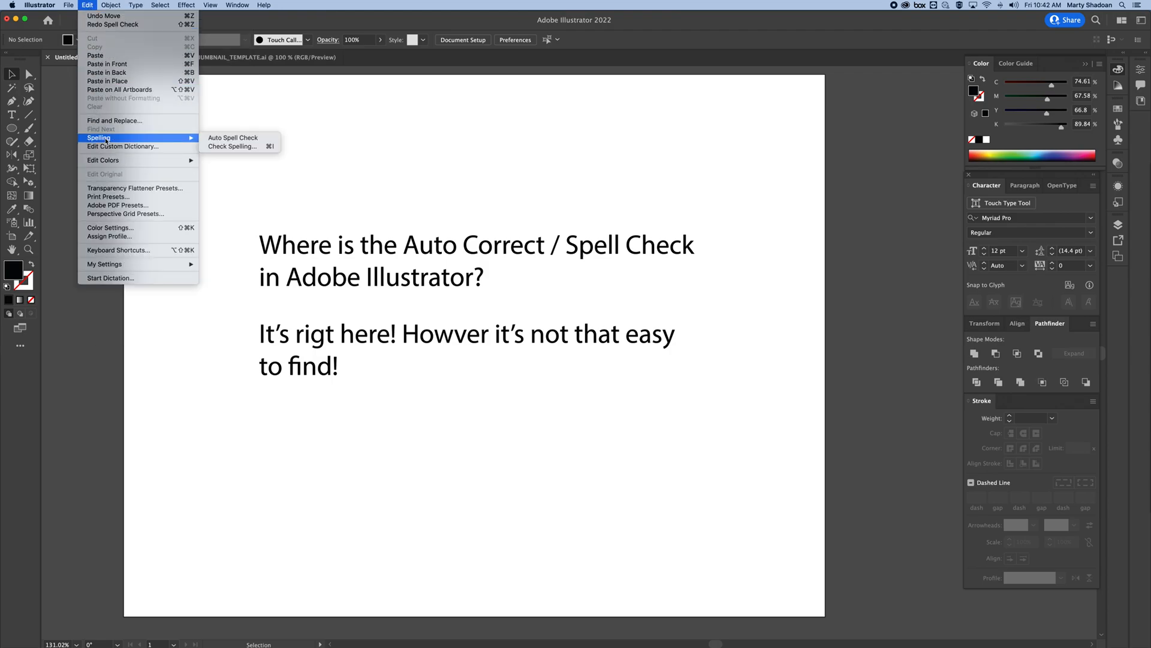
left_click(233, 138)
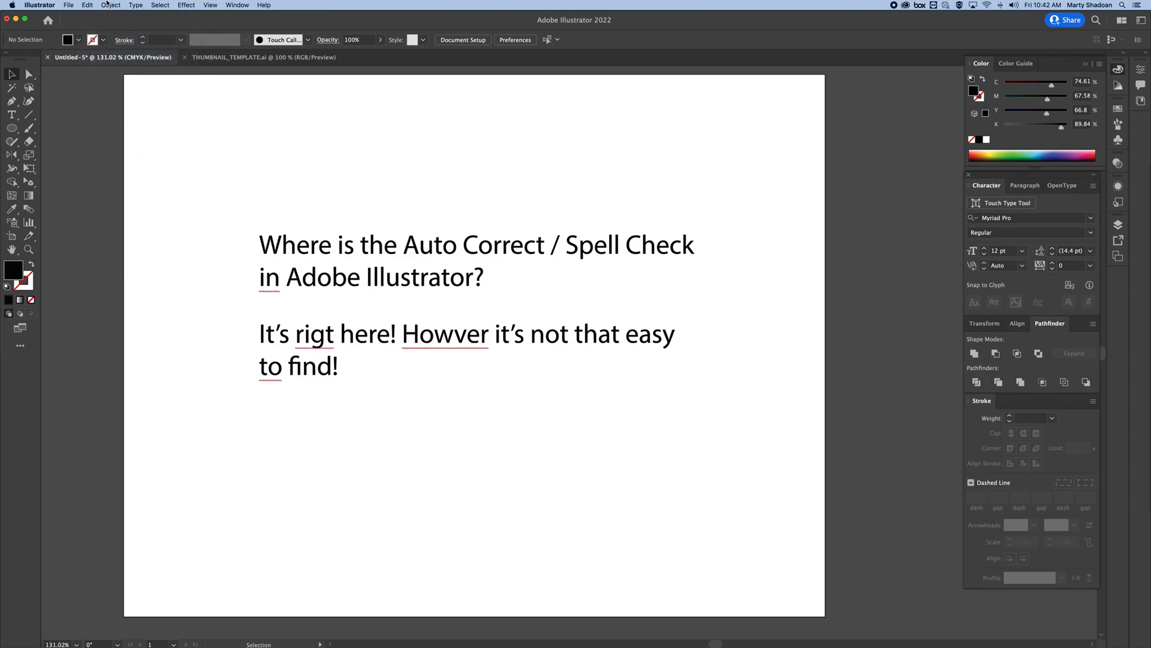
Step: Start Check Spelling from the Edit menu, stopping on lowercase 'in'
left_click(86, 5)
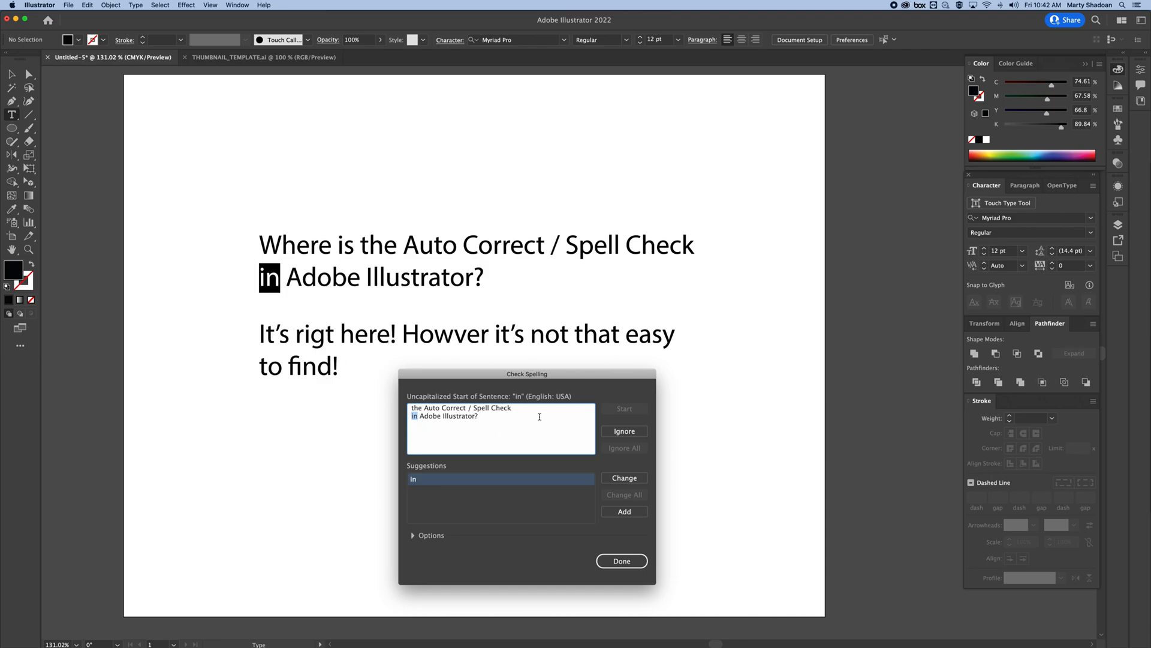
mouse_move(690, 258)
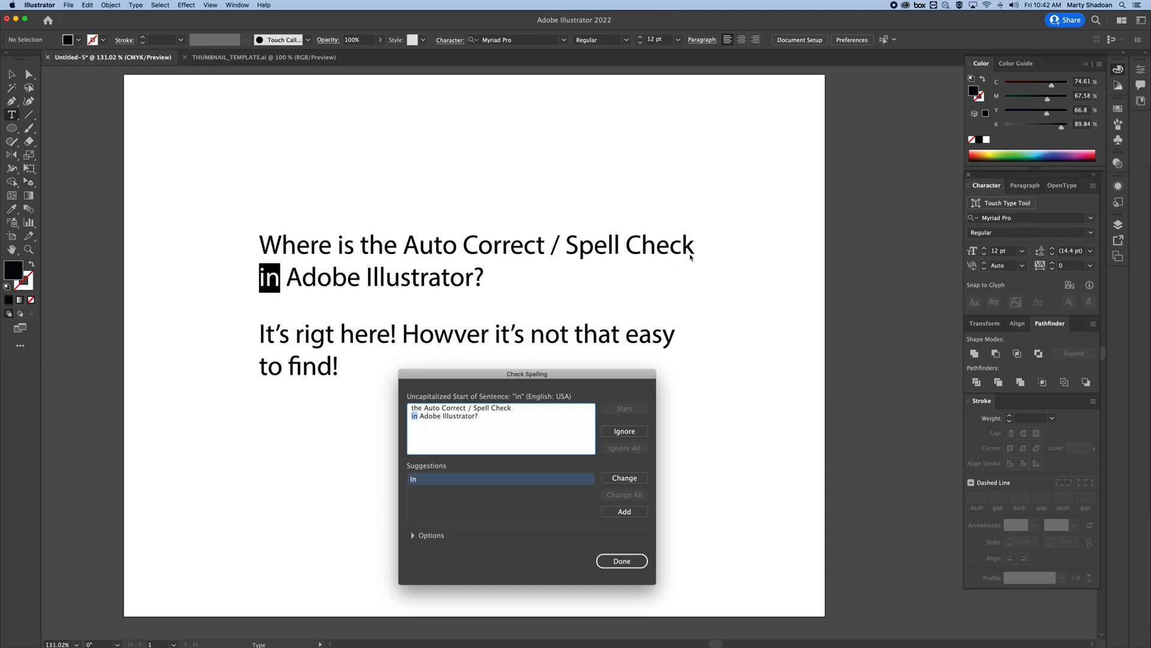
Step: Ignore 'in', then change 'rigt' to 'right' and 'Howver' to 'However'
left_click(624, 432)
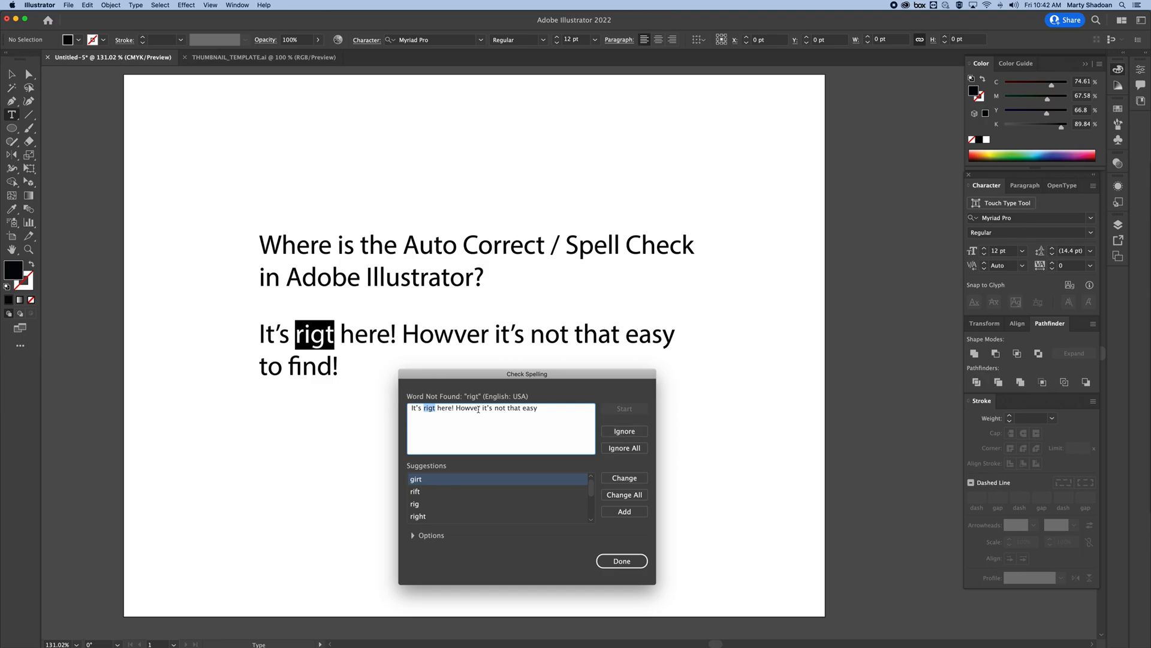
left_click(418, 516)
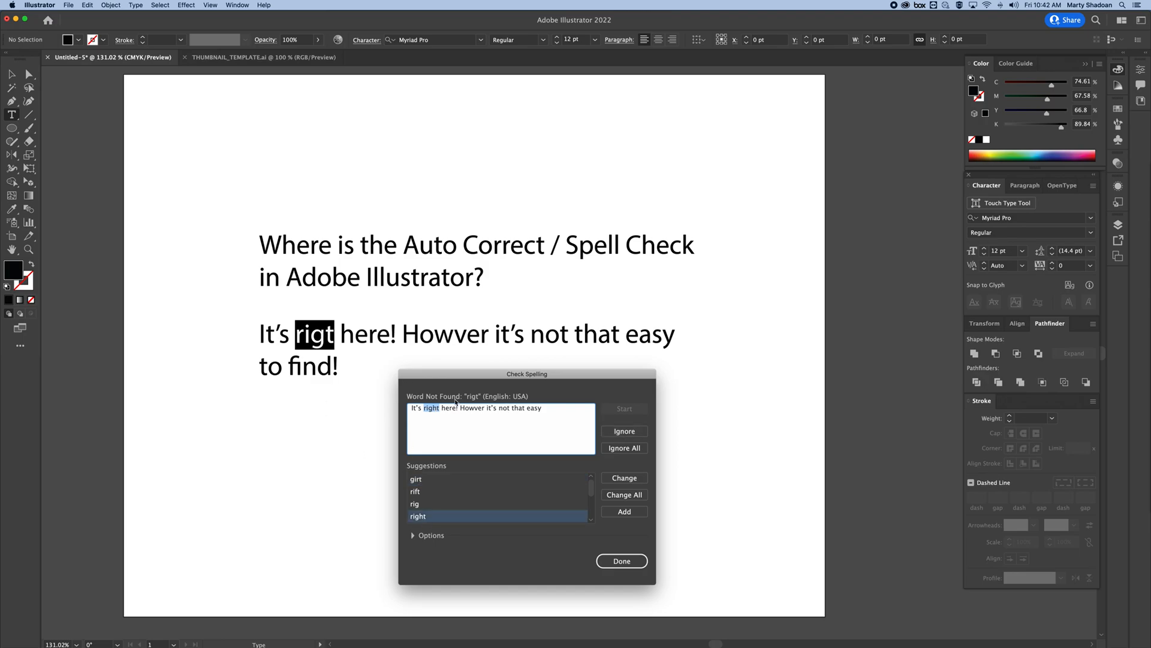
left_click(623, 478)
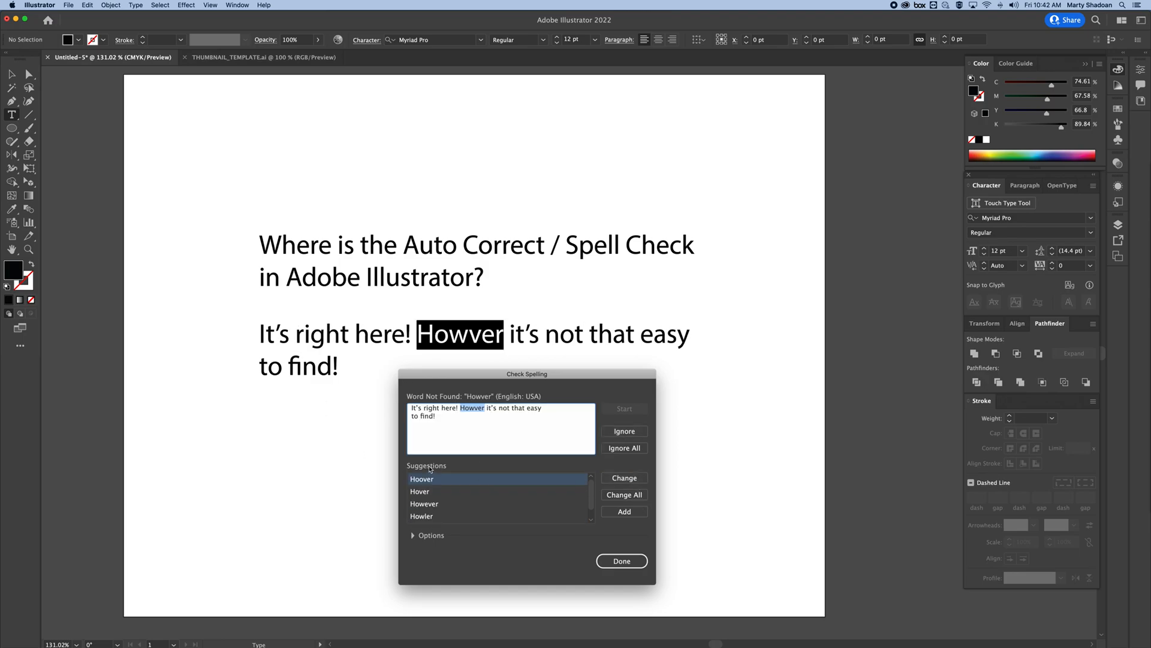
left_click(424, 503)
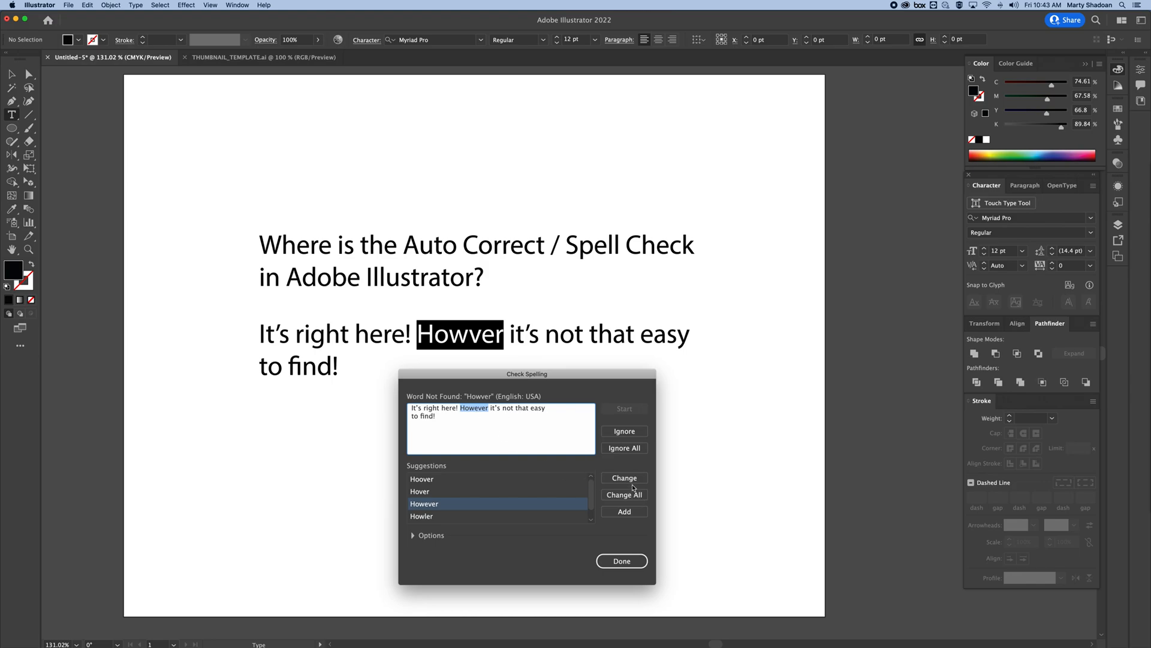
left_click(624, 478)
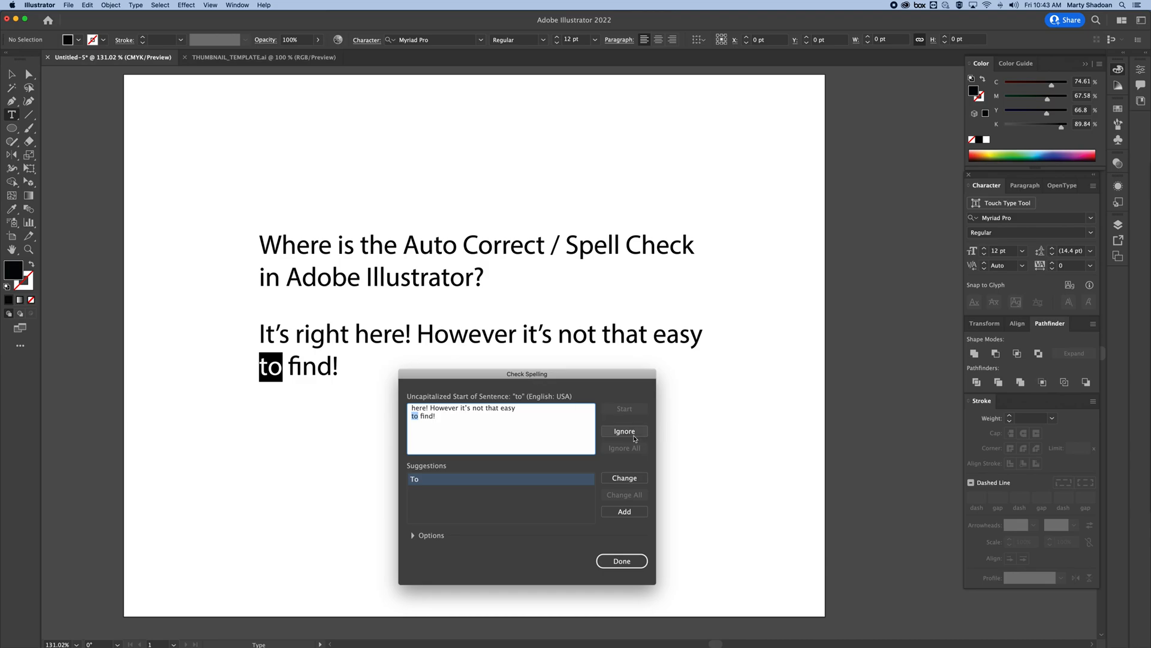
Step: Ignore lowercase 'to' to finish the check, then click the empty artboard
left_click(621, 560)
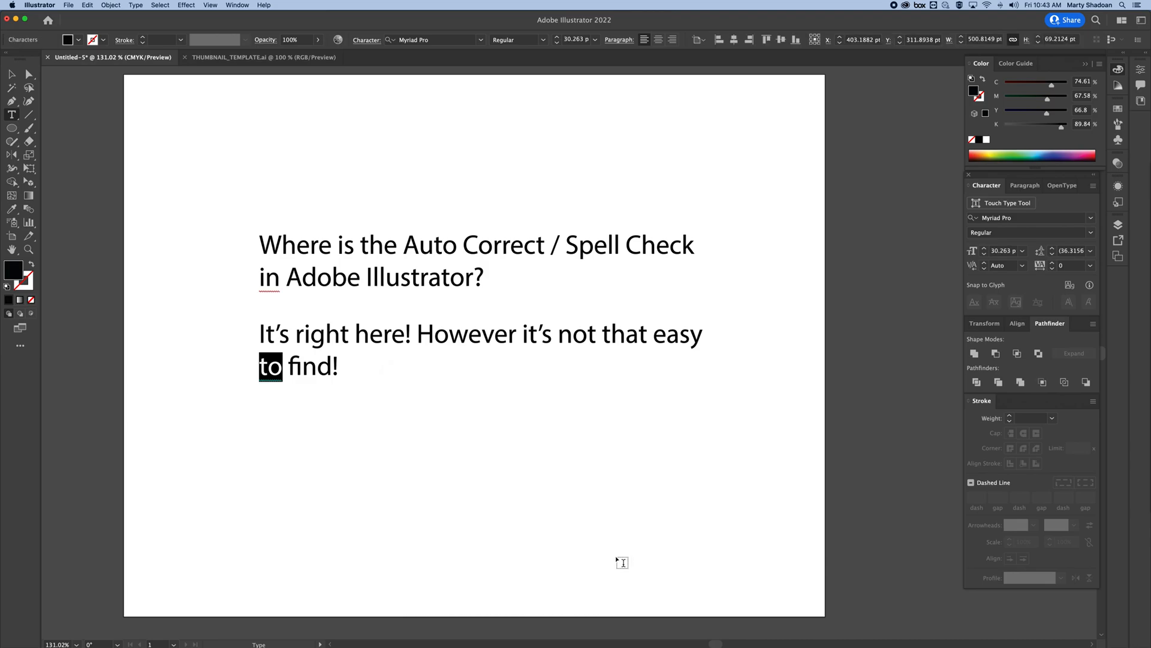
left_click(448, 148)
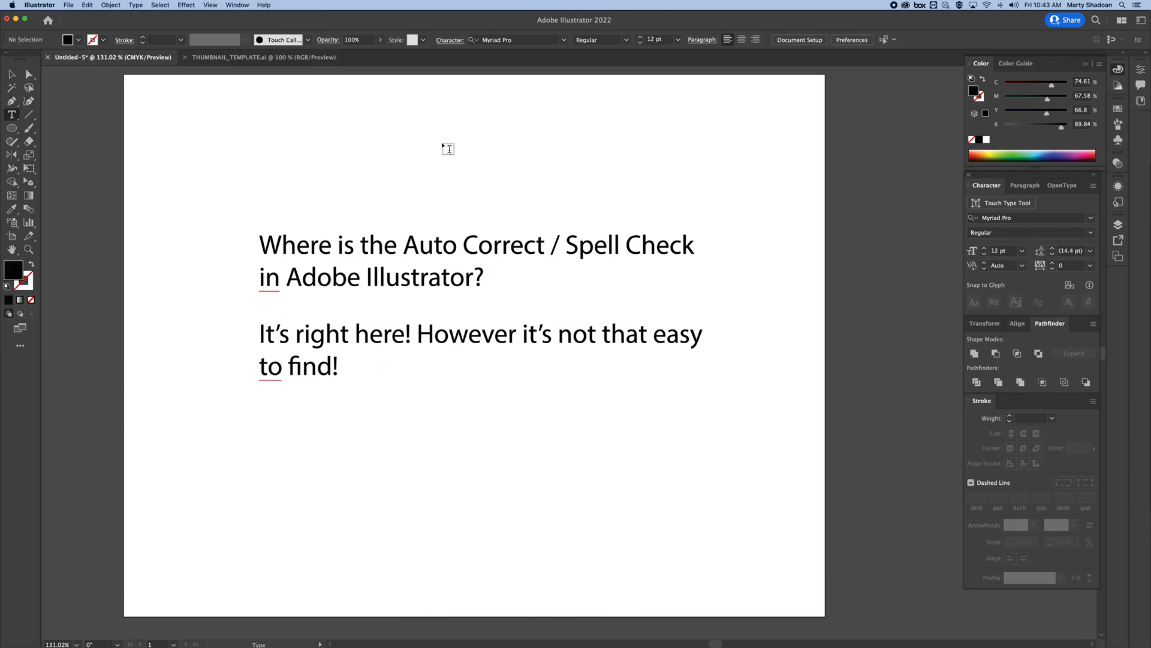